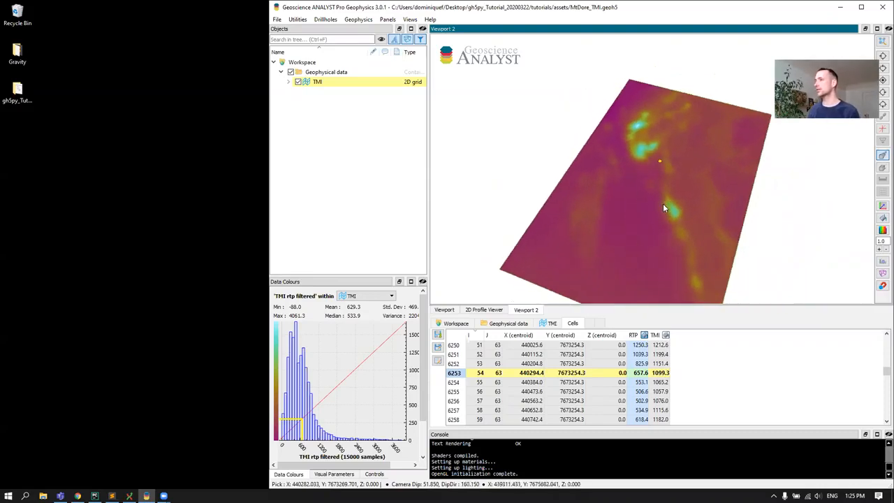
Orbit the 3D viewport until the TMI grid is viewed top-down.
drag(663, 207, 584, 214)
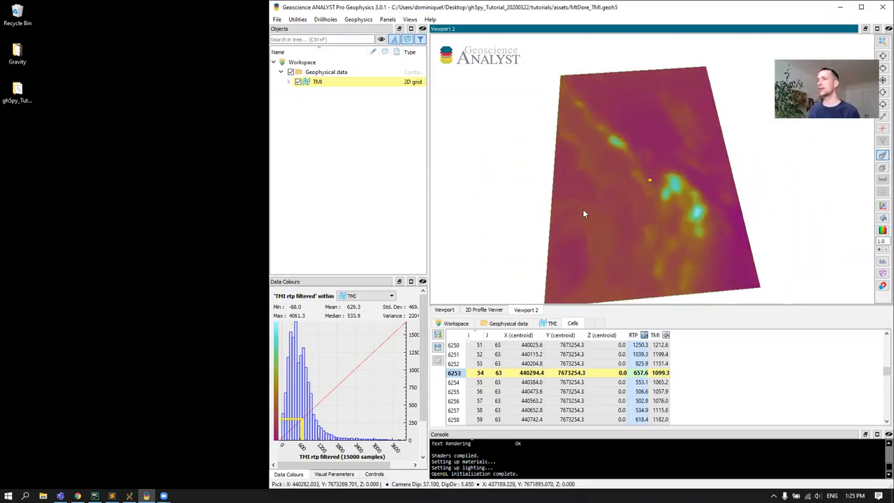
drag(584, 213, 633, 182)
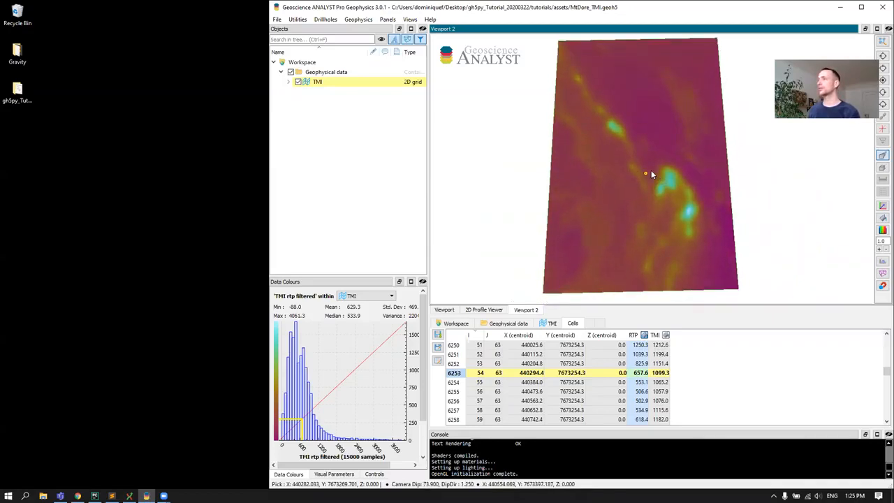
mouse_move(660, 193)
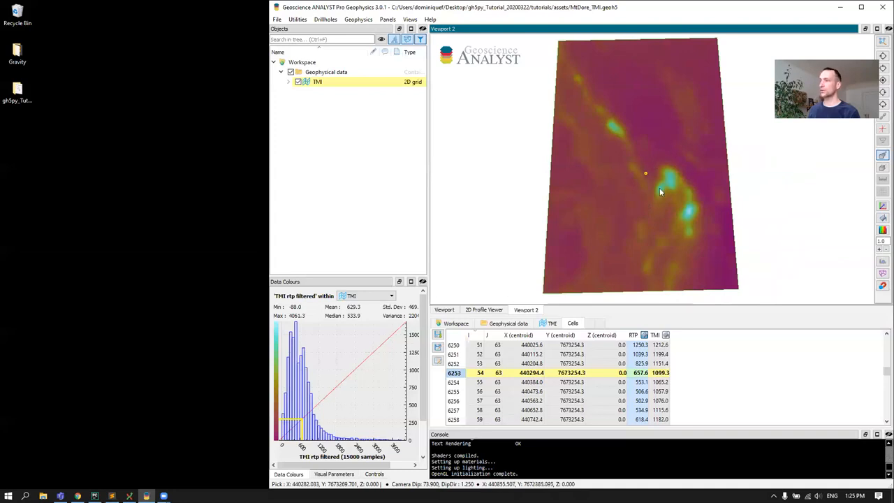
mouse_move(676, 196)
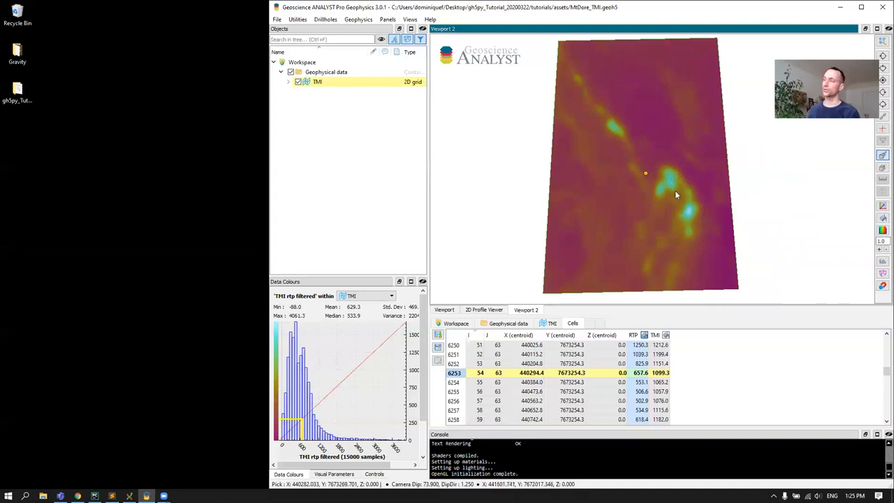
mouse_move(619, 156)
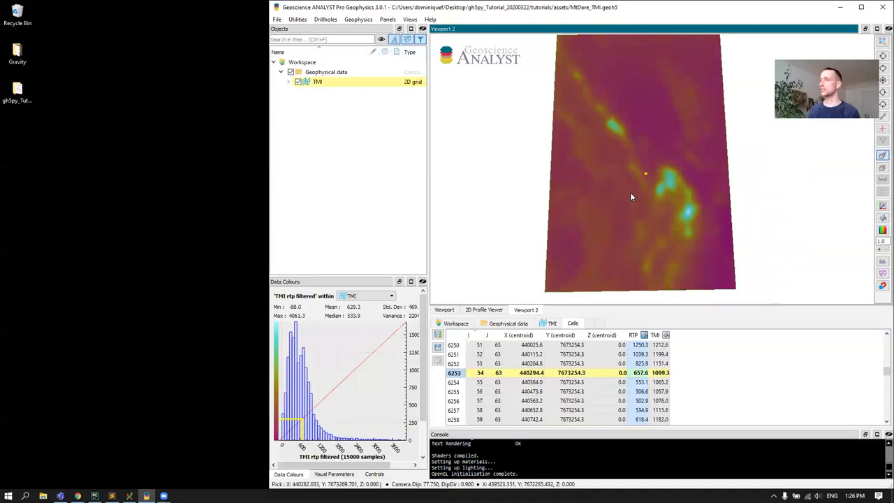
mouse_move(581, 213)
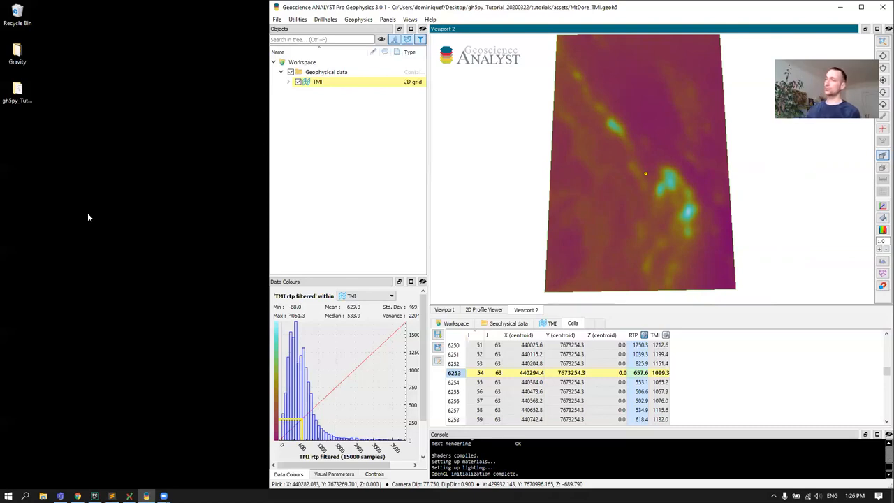
mouse_move(6, 84)
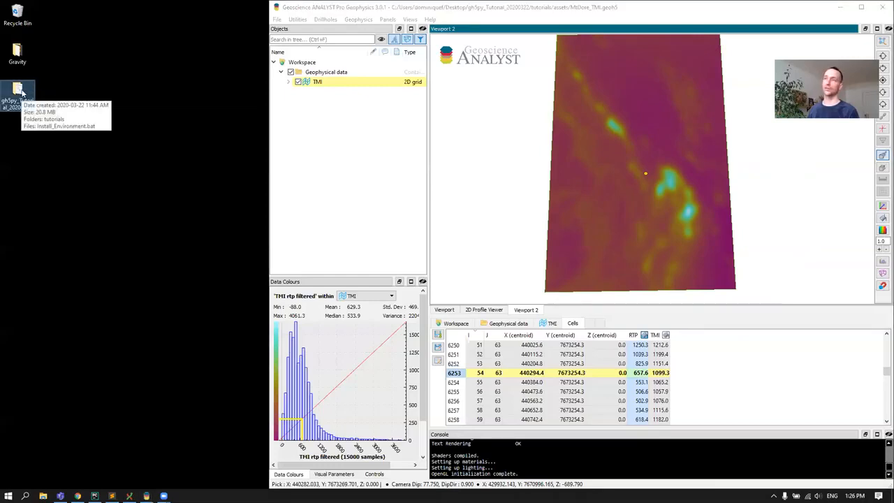
Open the gh5py_Tutorial_20200322 folder, then search 'ana' from Start for Anaconda Prompt.
double_click(17, 90)
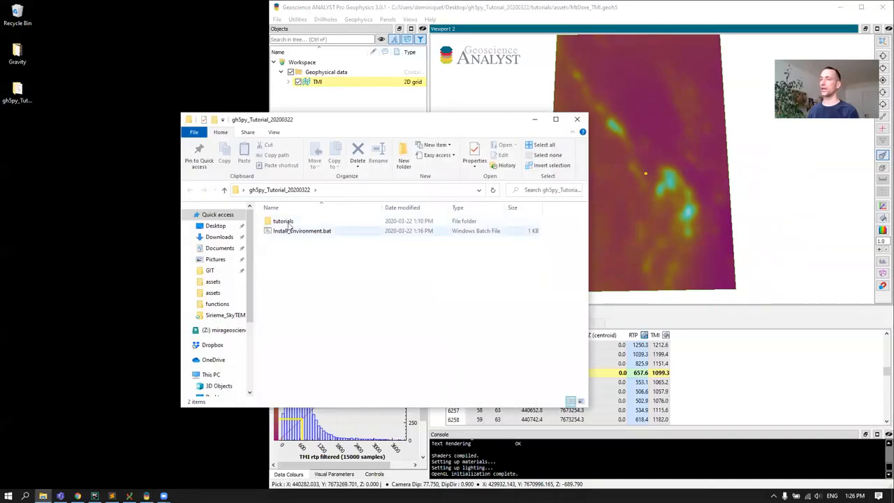
click(305, 258)
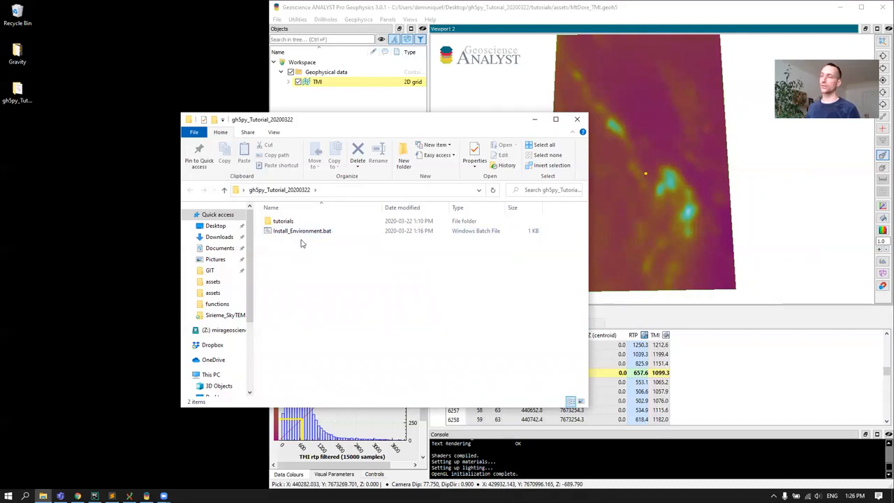
mouse_move(301, 231)
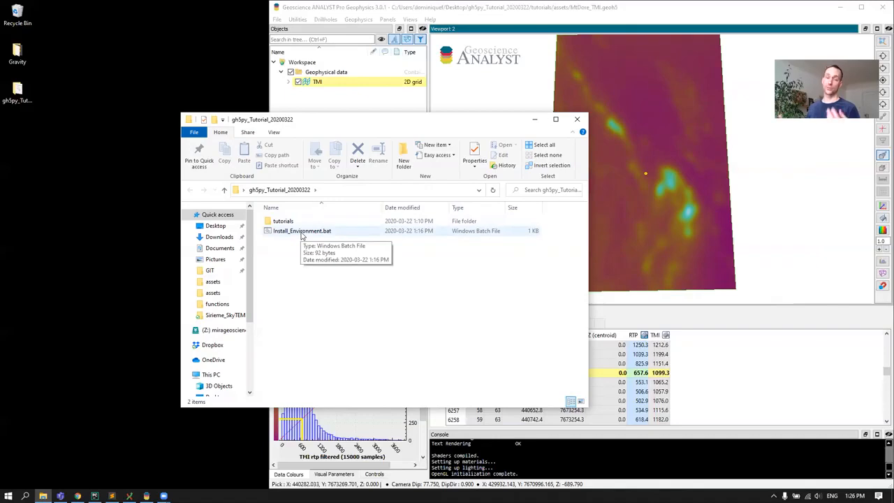
mouse_move(300, 237)
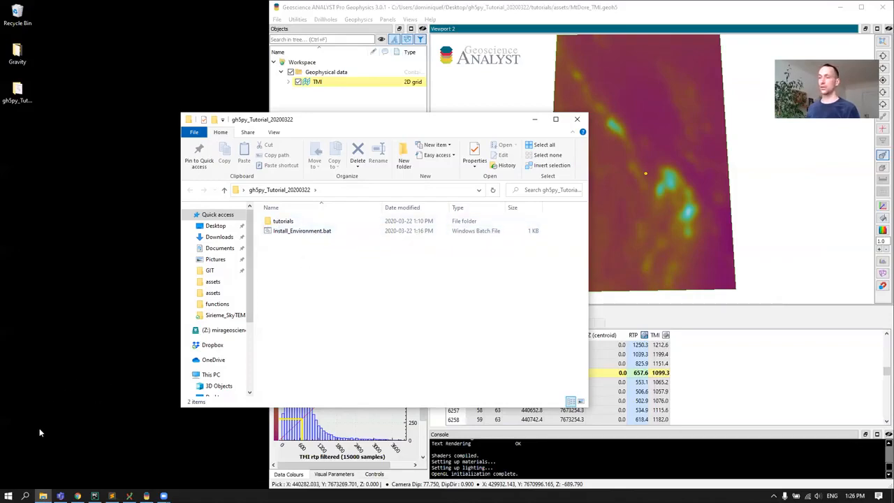
click(9, 496)
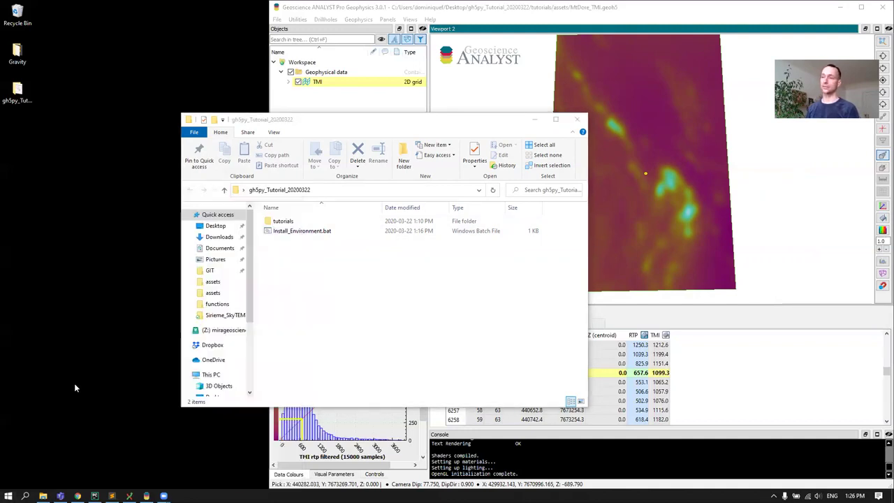
text(ana)
text(cd)
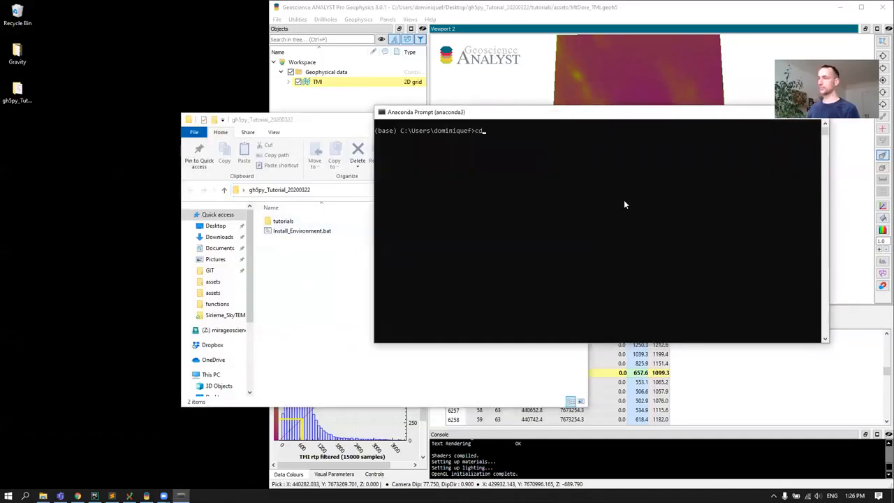
Change directory into gh5py_Tutorial_20200322, discard the Install_Environment.bat line, and cd into tutorials.
key(Return)
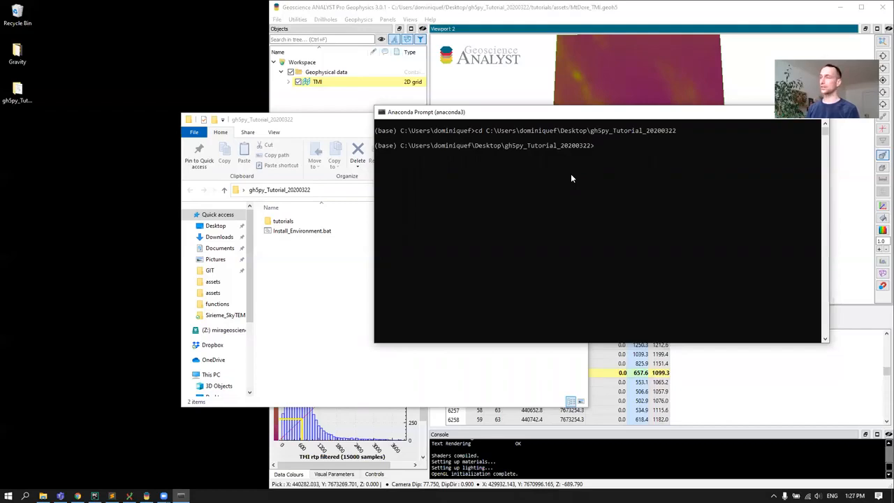
text(Install_Environment.bat)
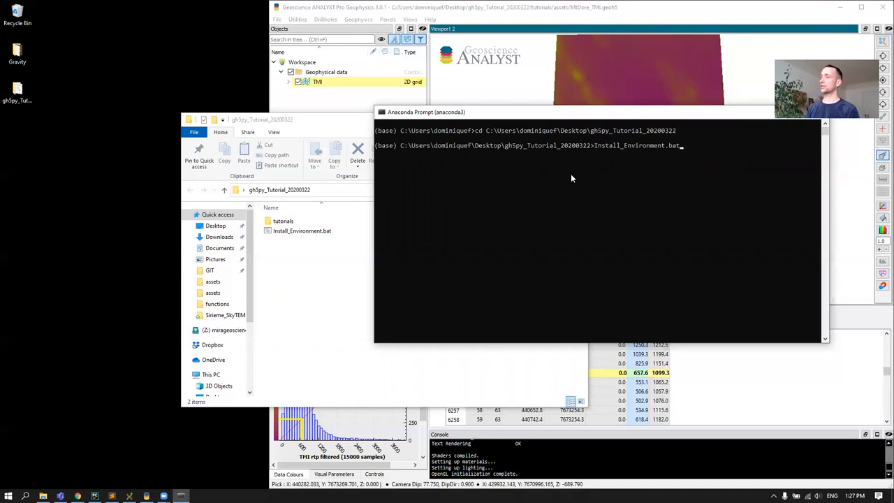
key(backspace)
text(cd)
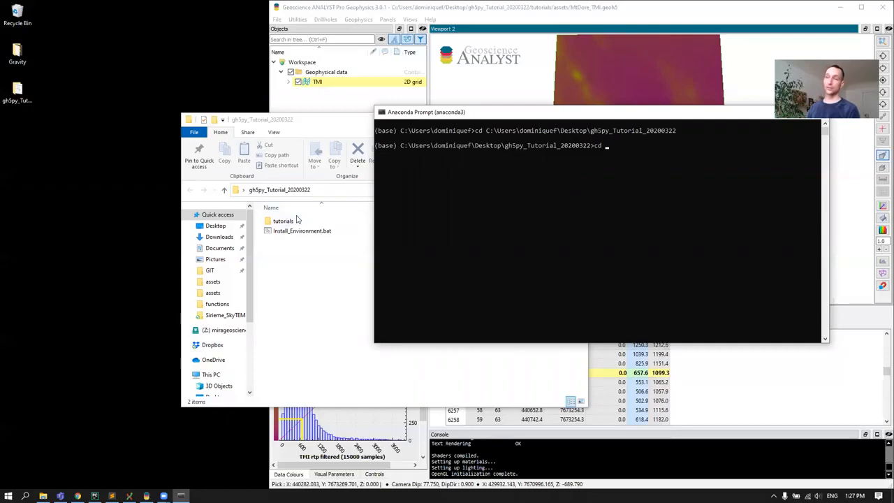
text(tutorials)
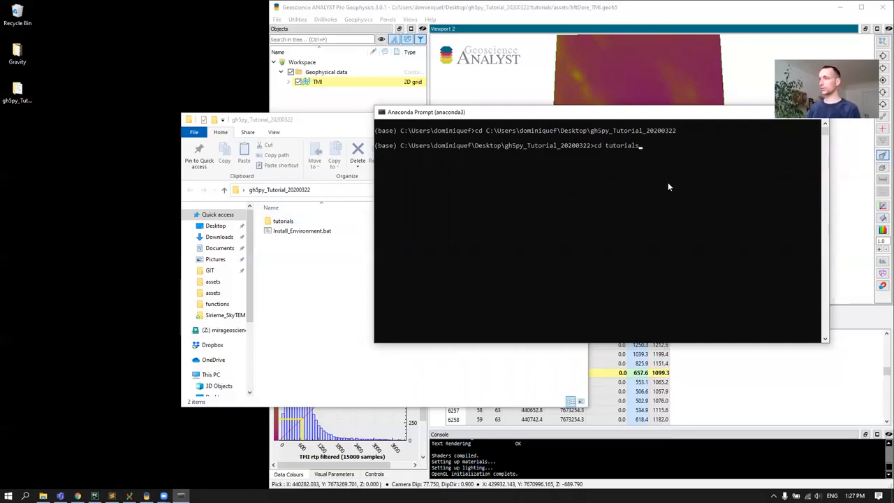
key(Return)
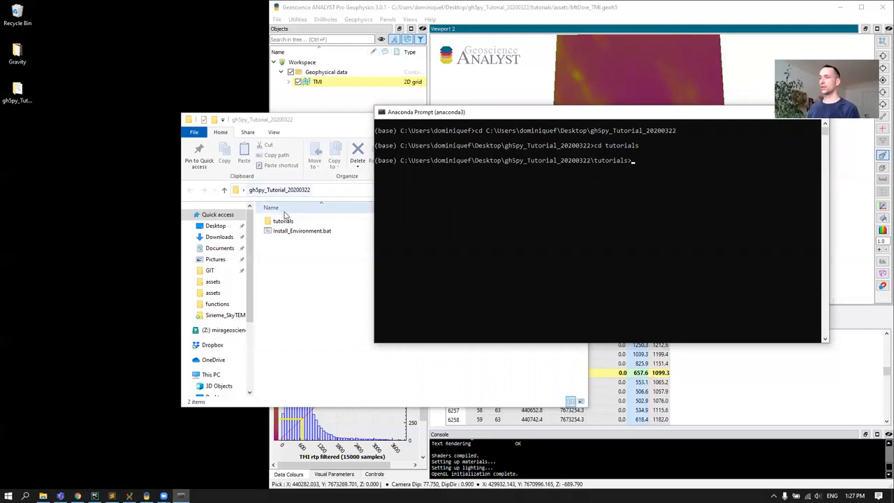
Open the tutorials folder and select Tutorial5_Create_contours.ipynb in the file list.
double_click(282, 221)
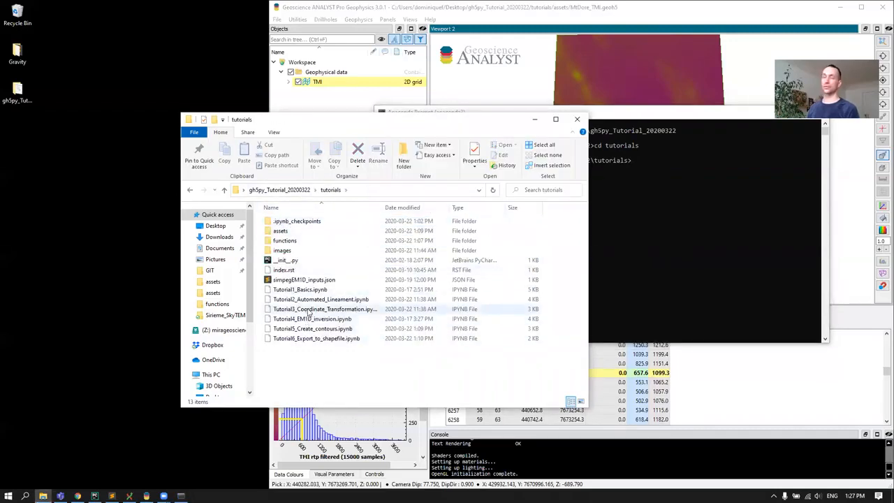
mouse_move(311, 309)
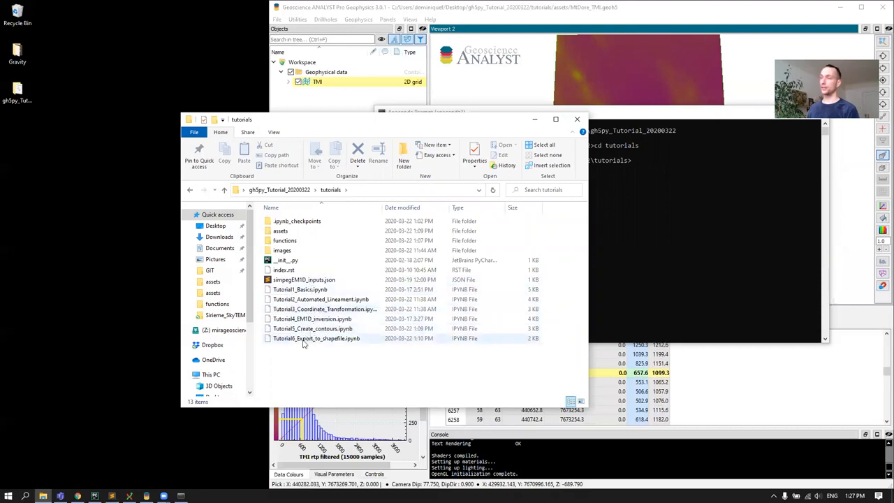
click(316, 338)
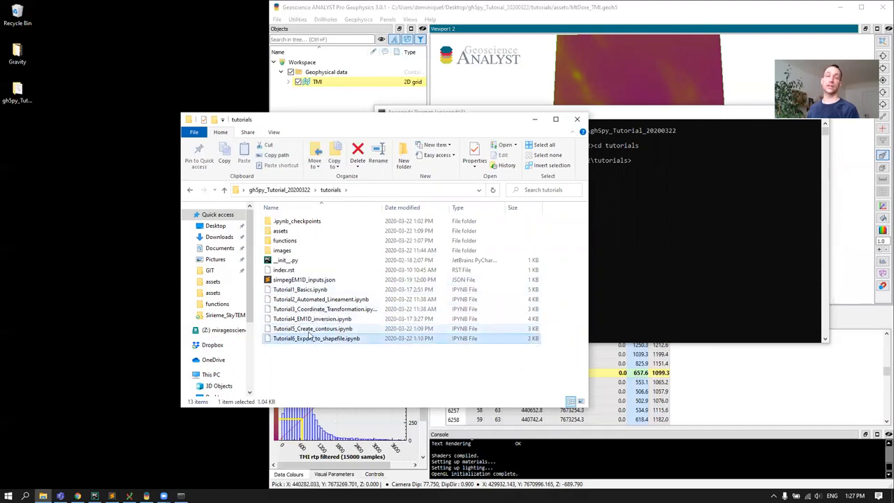
click(313, 328)
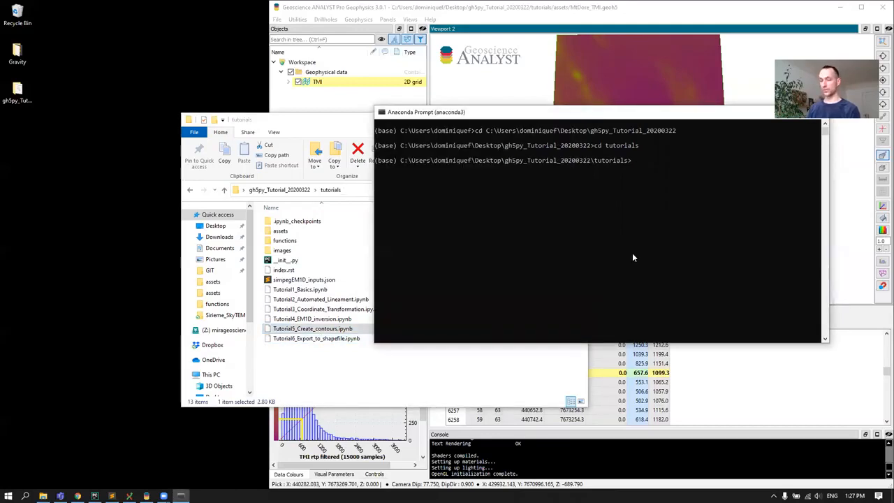
Run 'jupyter notebook Tutorial5_Create_contours.ipynb' to launch the contour tutorial.
text(jupyter notebook Tutorial1_Basics.ipynb)
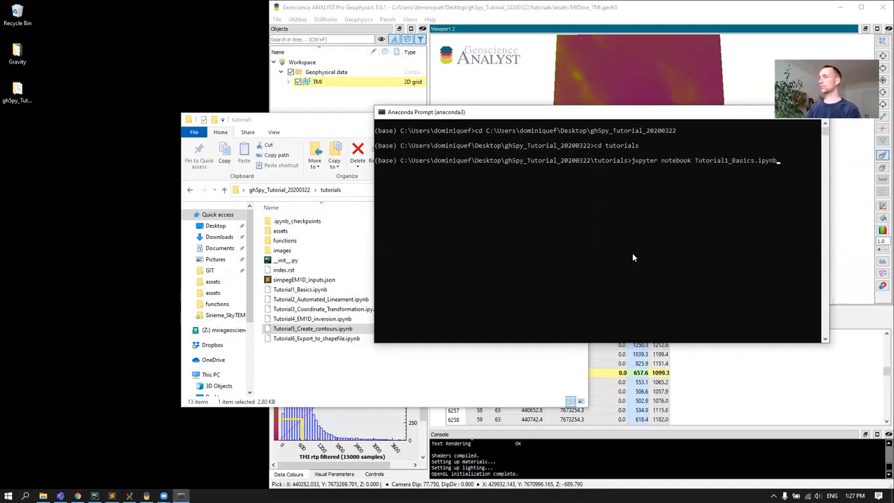
text(Tutorial5_Create_contours.ipynb)
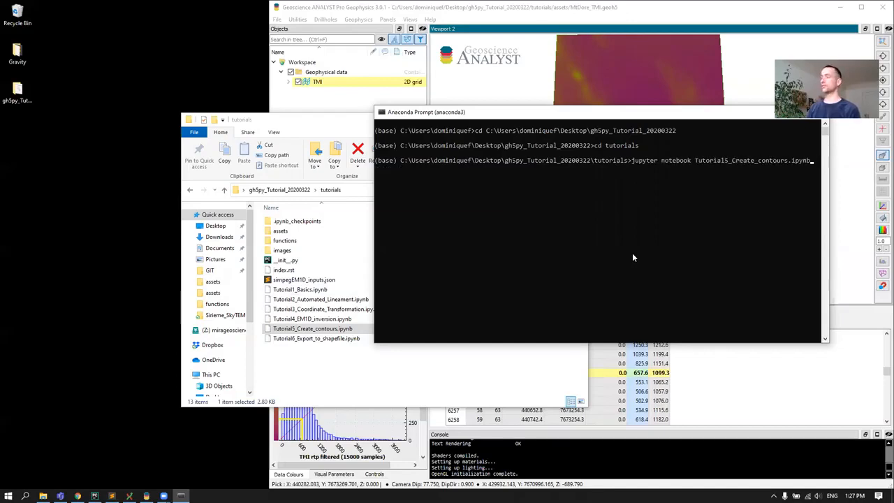
key(Return)
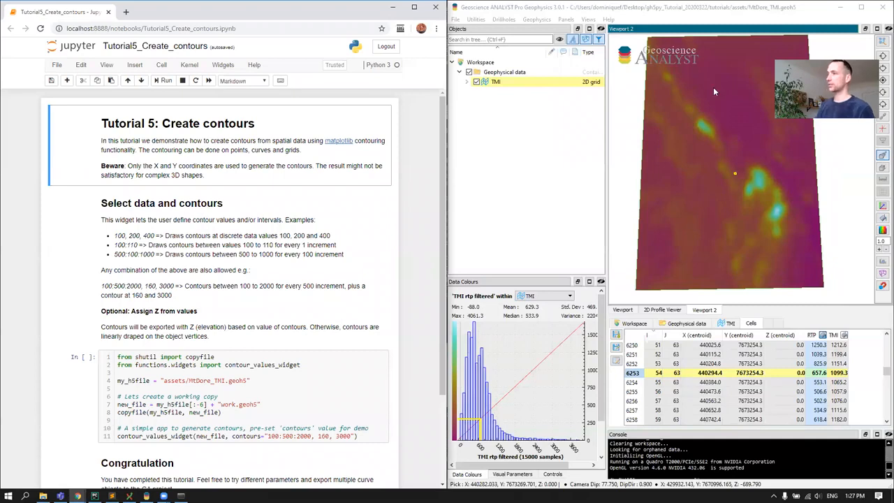
mouse_move(706, 207)
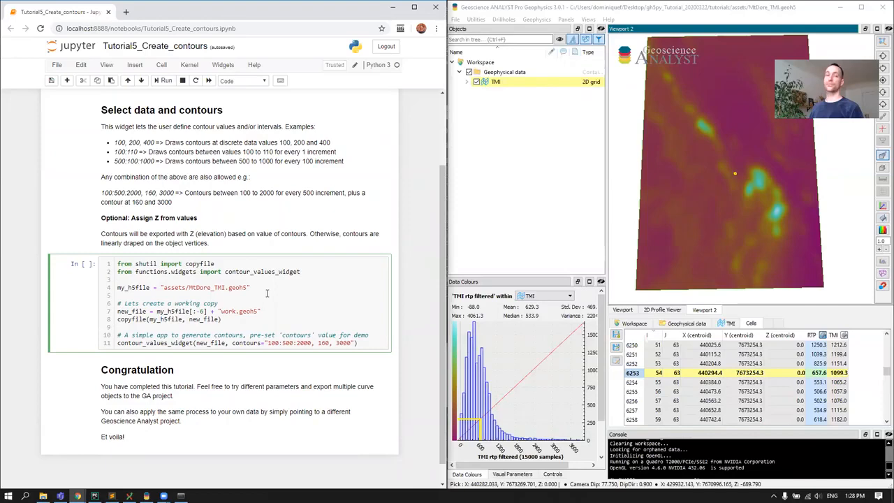
mouse_move(835, 131)
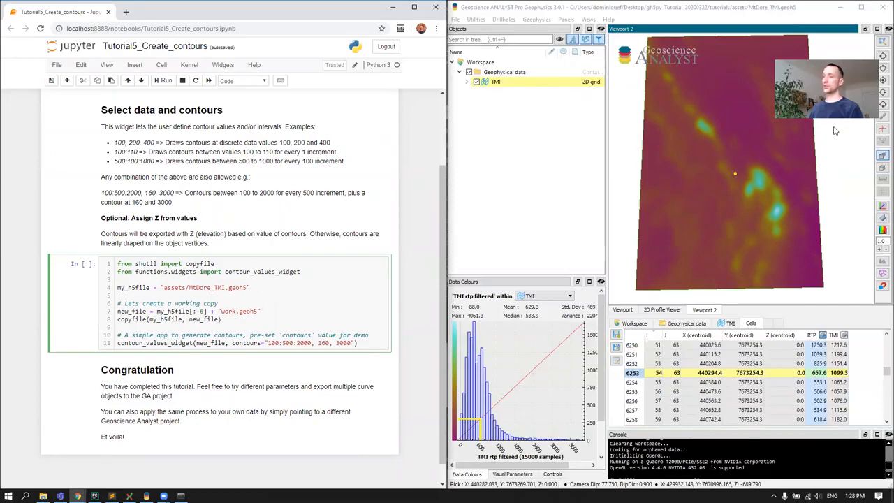
Scroll to the notebook's contour code cell and run it.
scroll(up, 3)
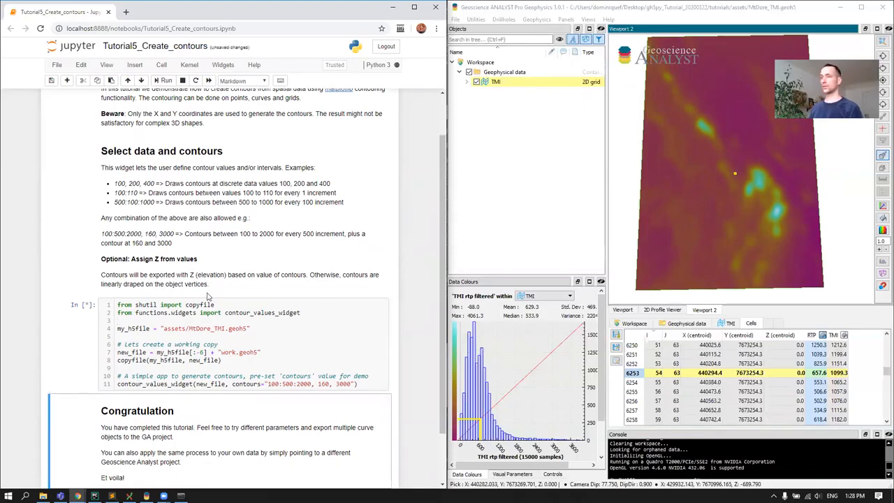
click(165, 80)
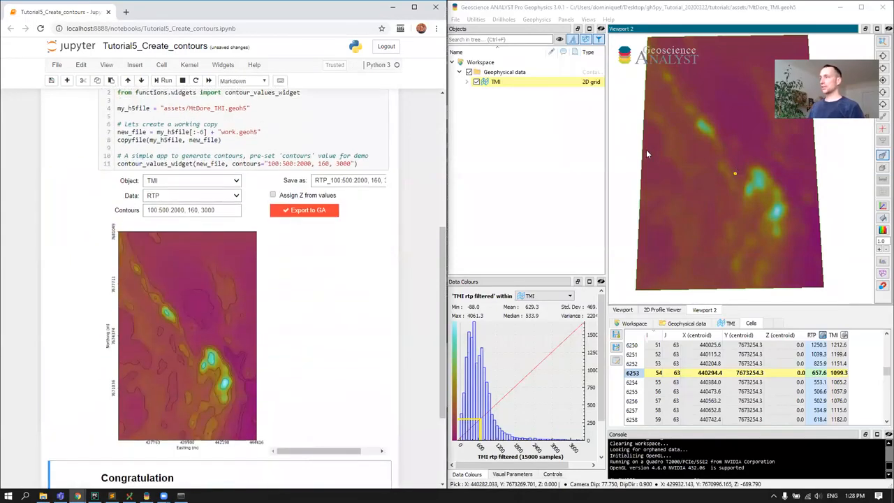
mouse_move(678, 226)
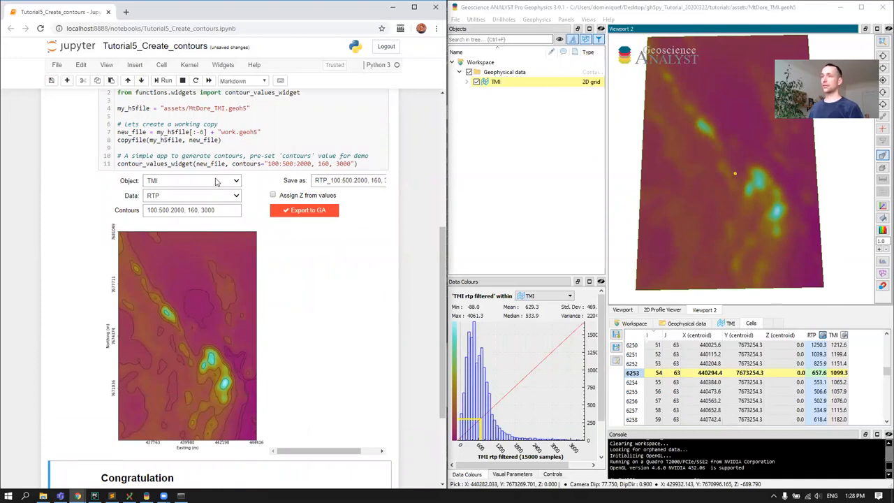
mouse_move(528, 118)
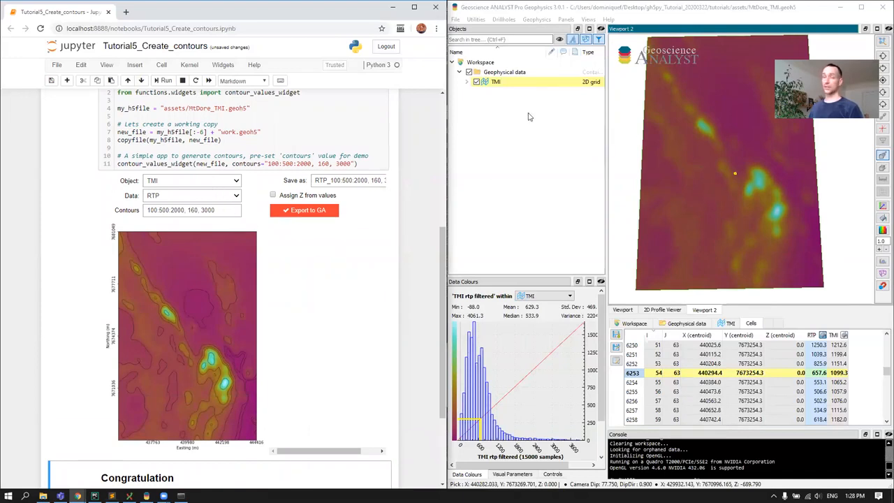
mouse_move(468, 112)
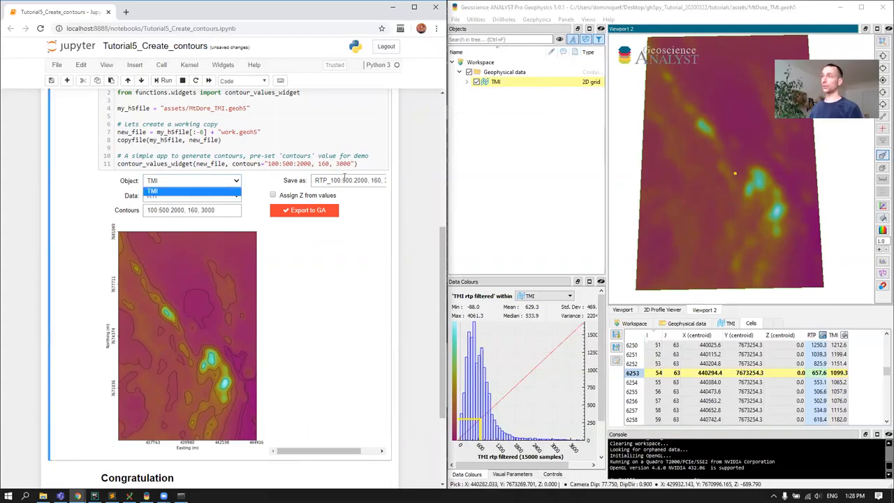
mouse_move(246, 199)
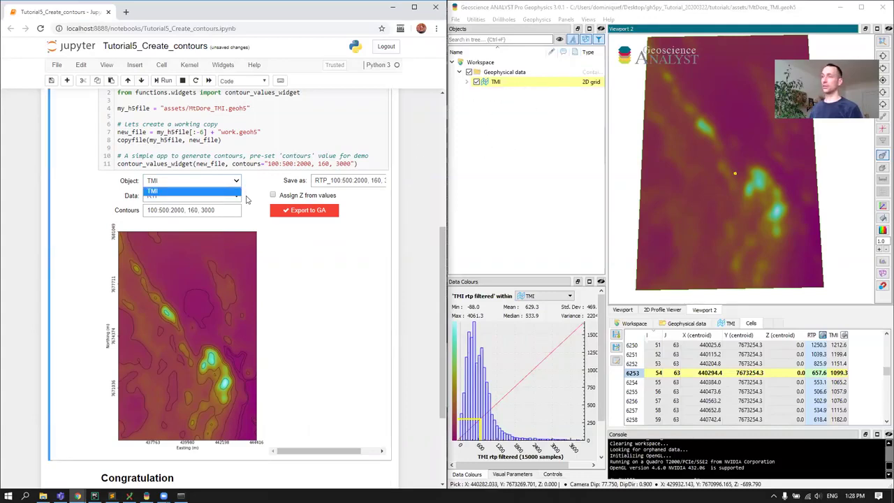
click(235, 195)
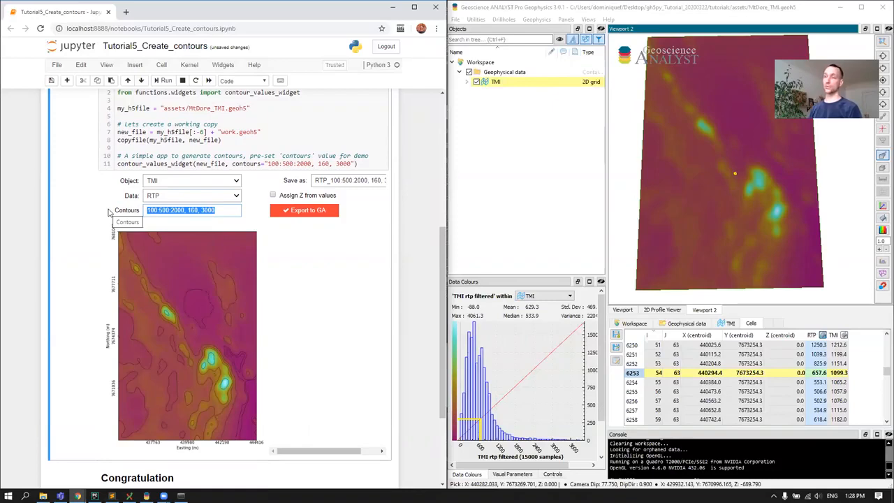
Enter contour values 150, 120:20:200, 150:50:6000 so the RTP preview redraws denser contours.
text(150)
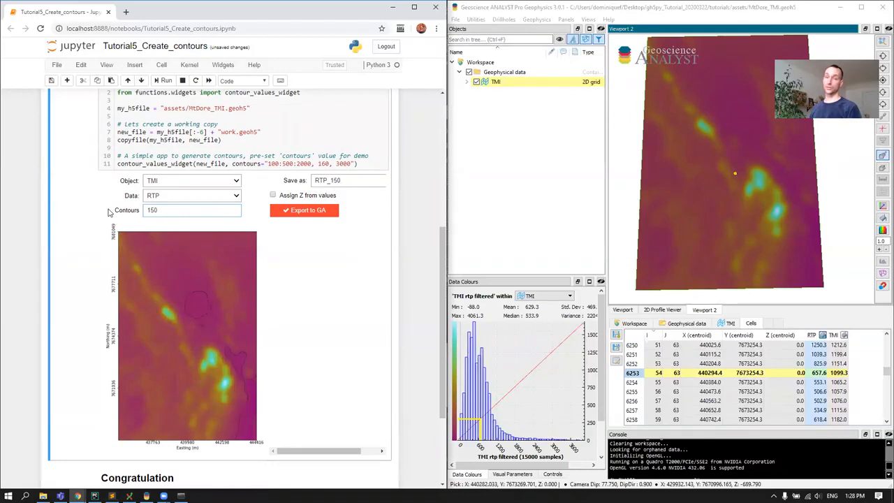
mouse_move(215, 305)
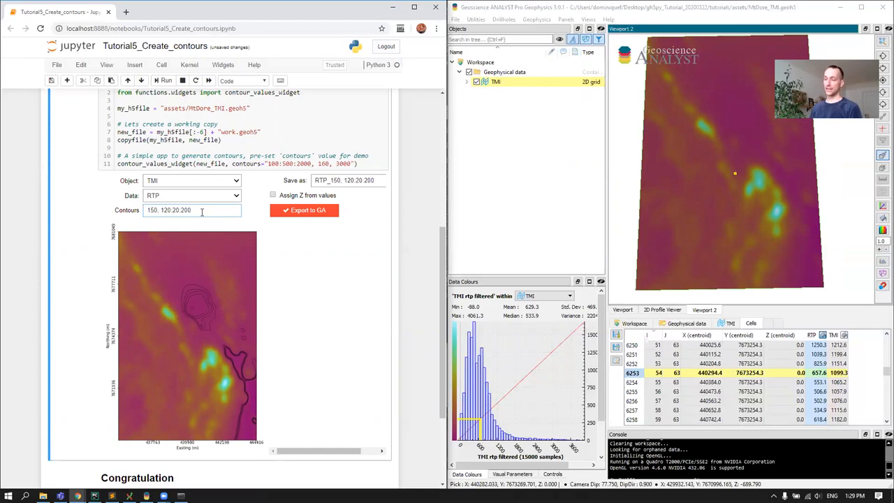
click(193, 210)
text(, 150:50)
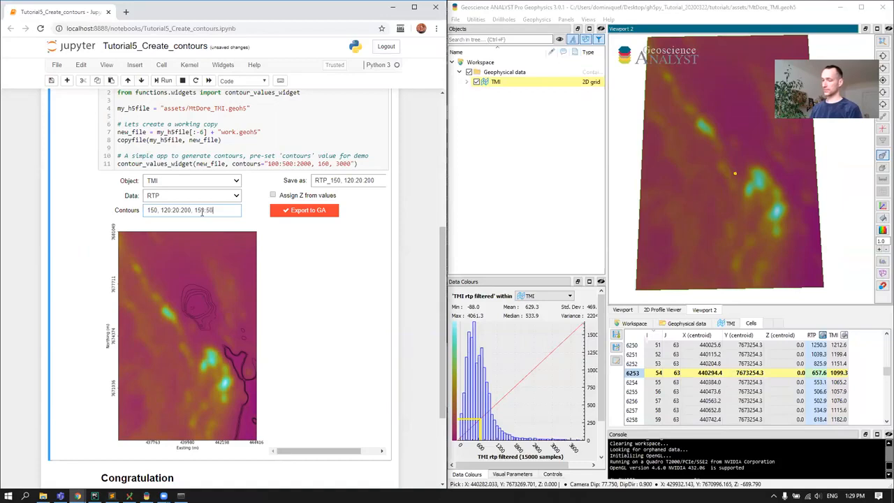
text(6000)
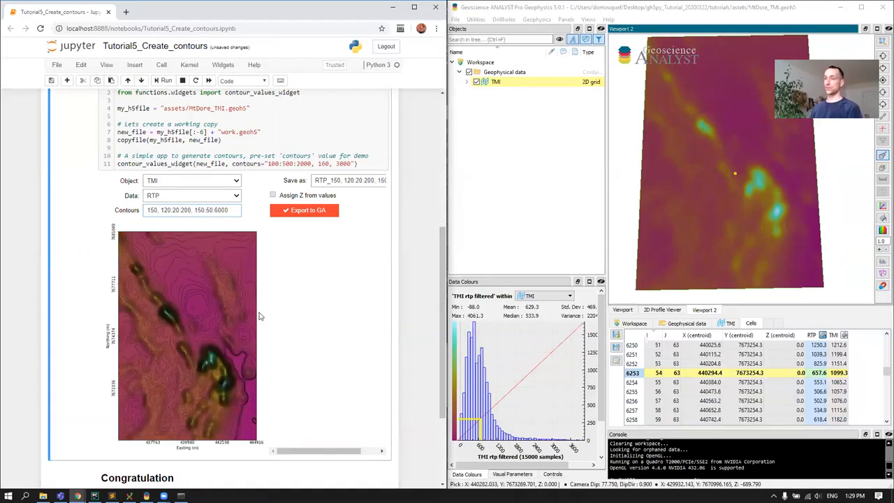
mouse_move(226, 324)
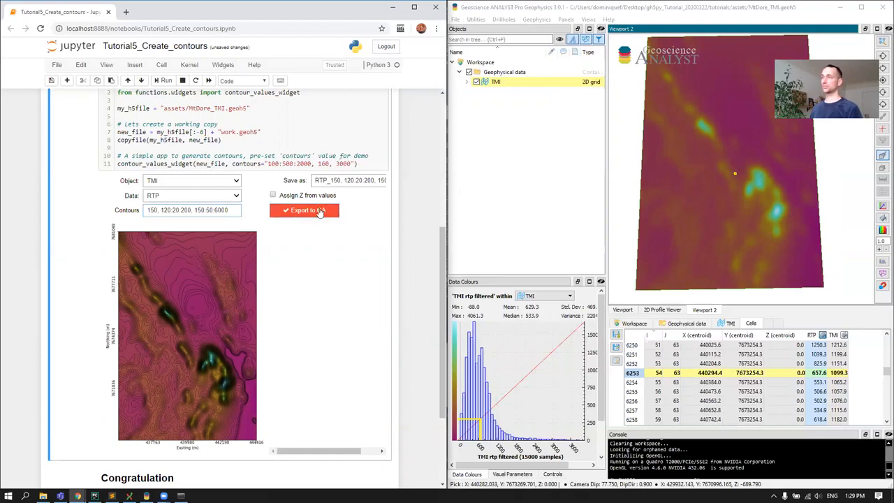
Export the flat RTP contours to GA and show them draped over the grid in work.geoh5.
click(304, 210)
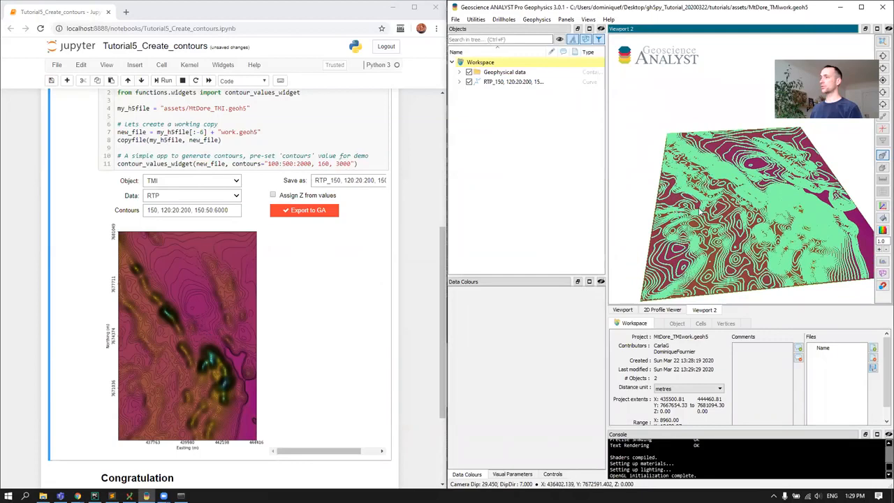
click(514, 81)
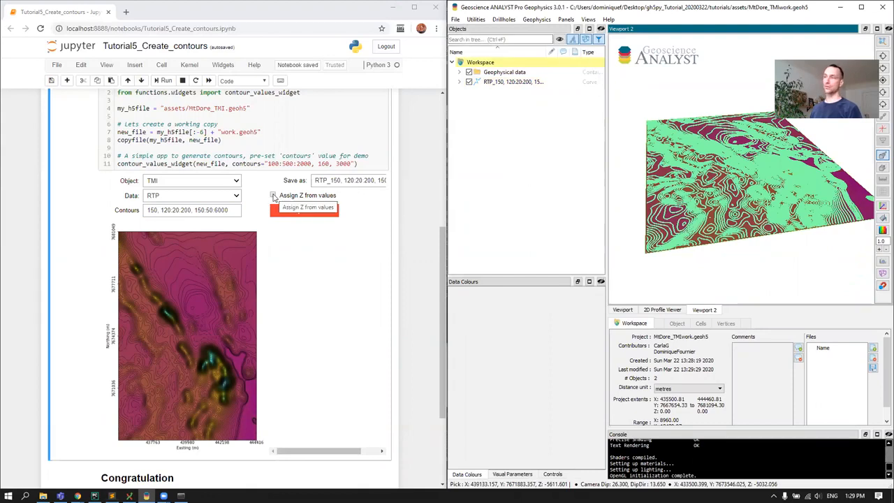
Export RTP_Z contours with Assign Z from values, then colour the raised curves by Z.
click(274, 196)
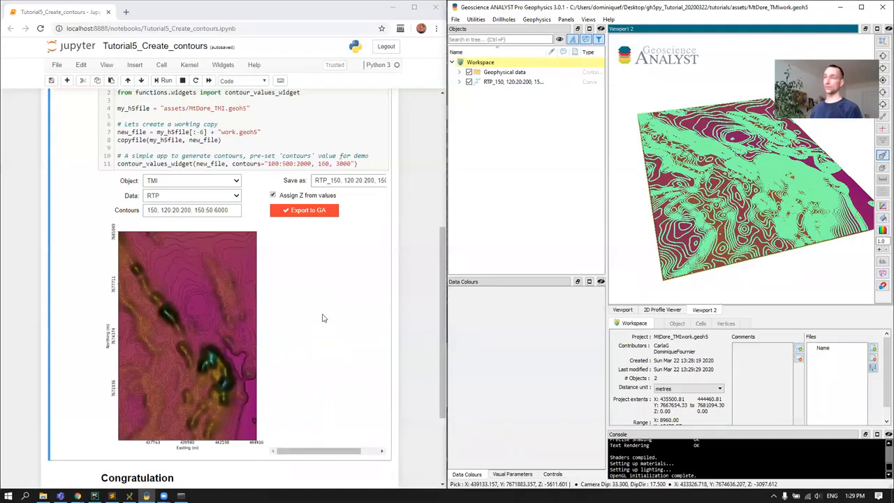
mouse_move(310, 184)
text(RTP_Z)
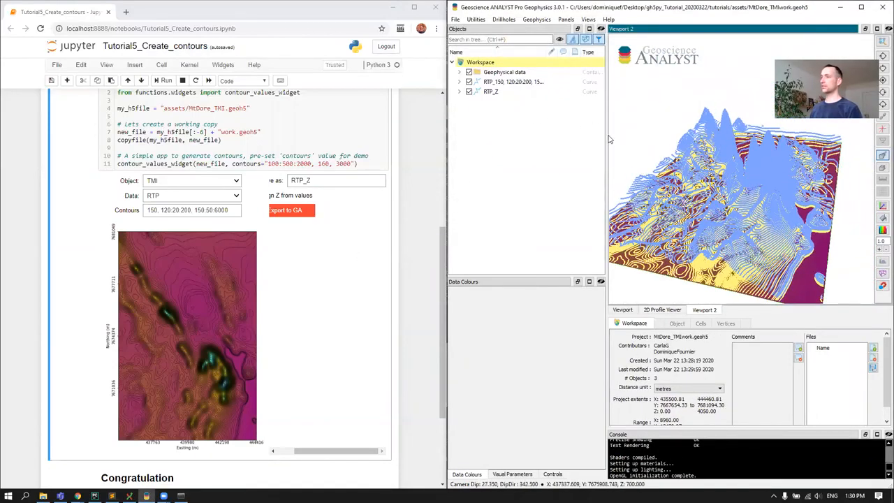
click(459, 93)
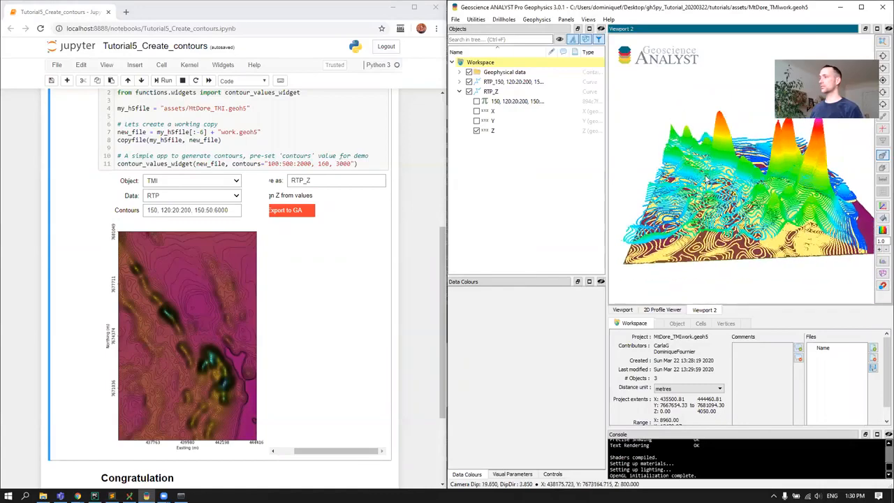
click(458, 93)
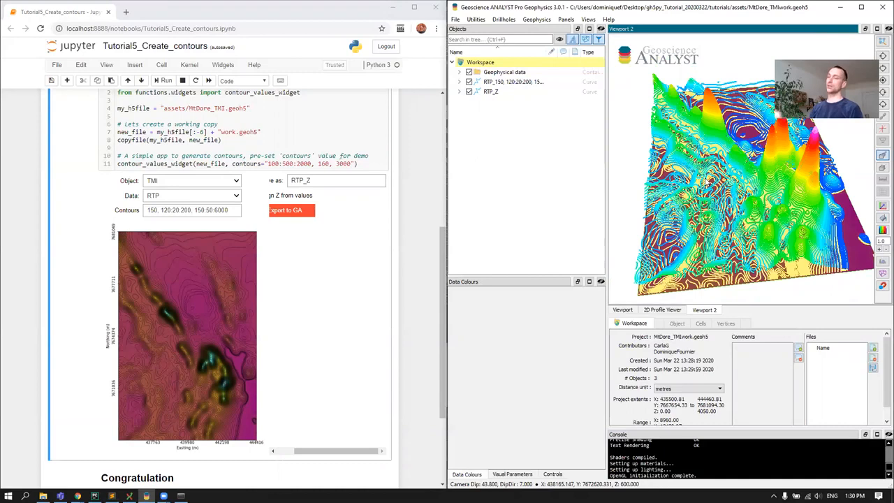
mouse_move(617, 199)
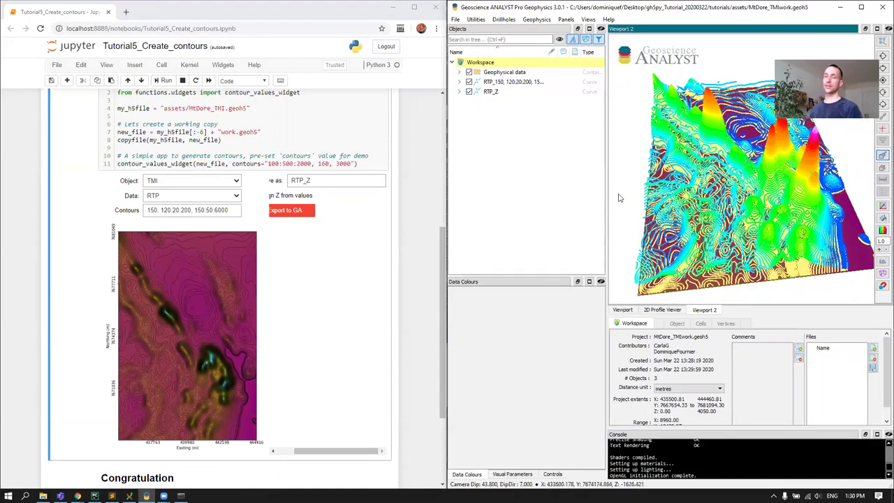
mouse_move(635, 194)
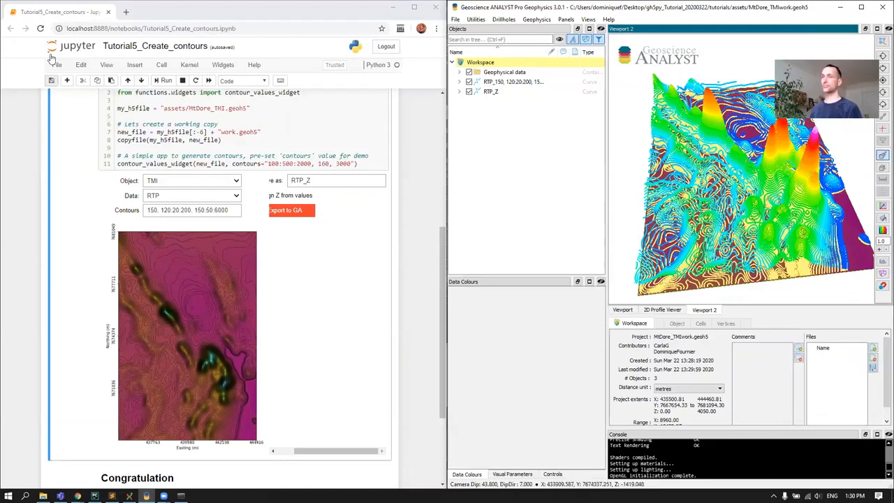
Open Tutorial6_Export_to_shapefile.ipynb from the notebook home and run its export widget cell.
click(55, 65)
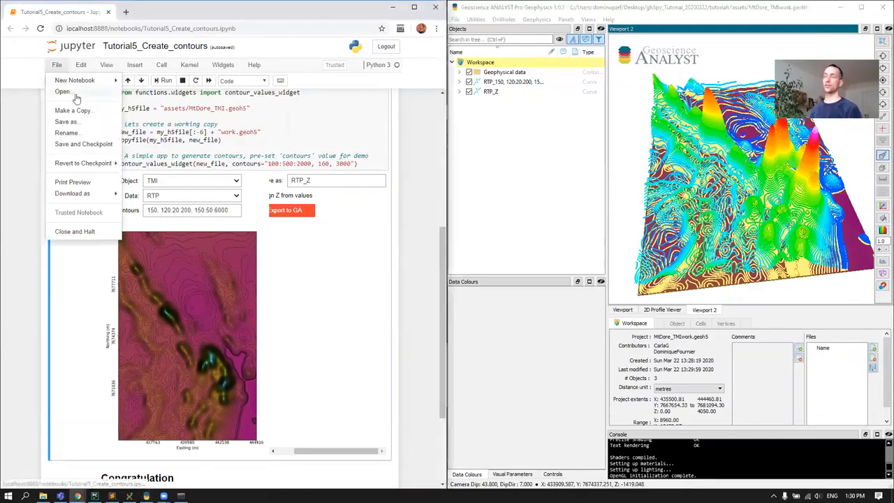
click(62, 92)
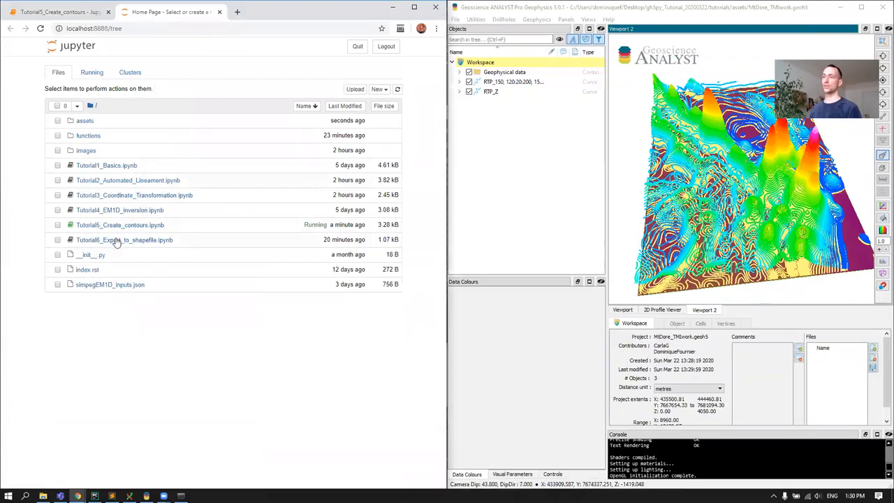
click(125, 240)
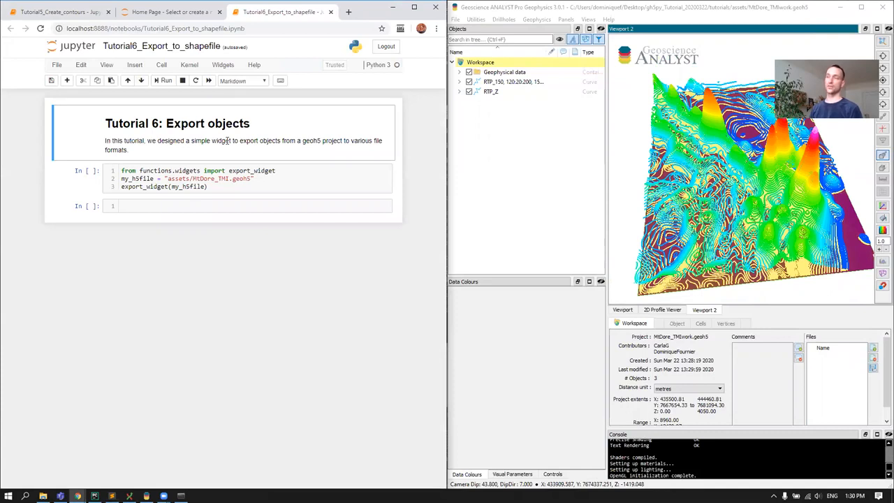
click(165, 79)
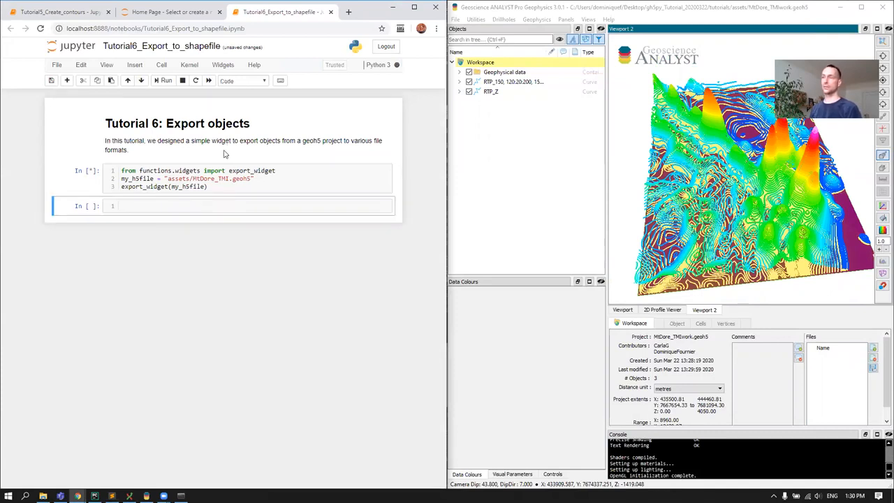
click(165, 79)
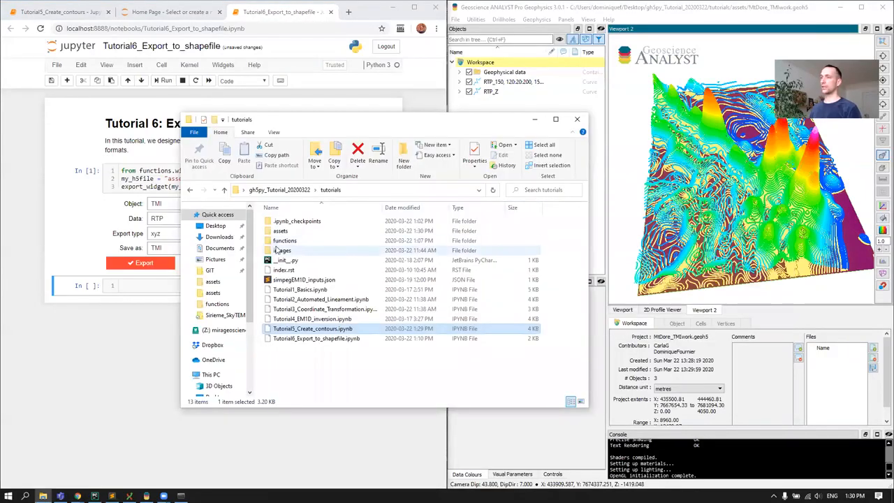
Browse the tutorials subfolder, then close File Explorer with the widget targeting RTP_Z.
double_click(280, 231)
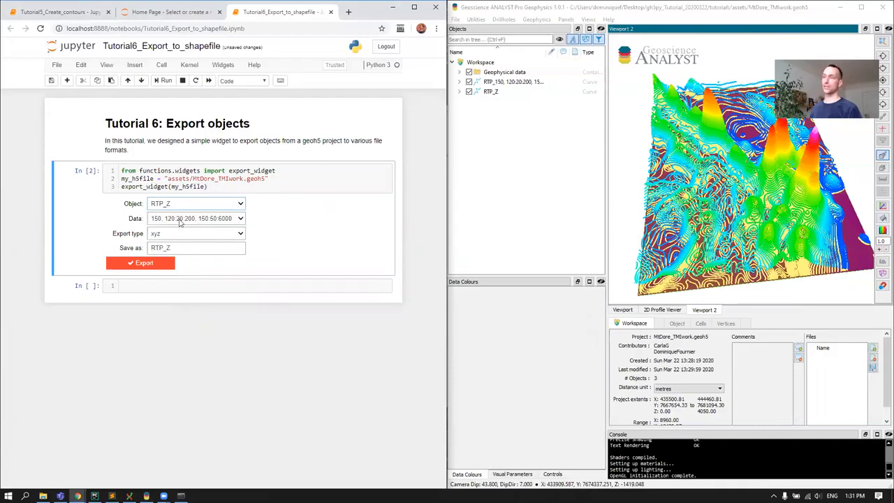
click(469, 81)
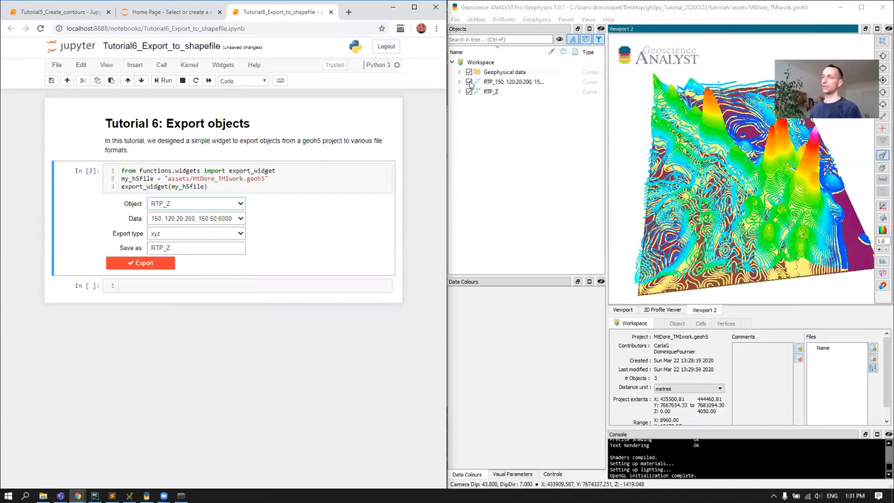
Set the export type to ESRI shapefile and export RTP_Z.
click(458, 81)
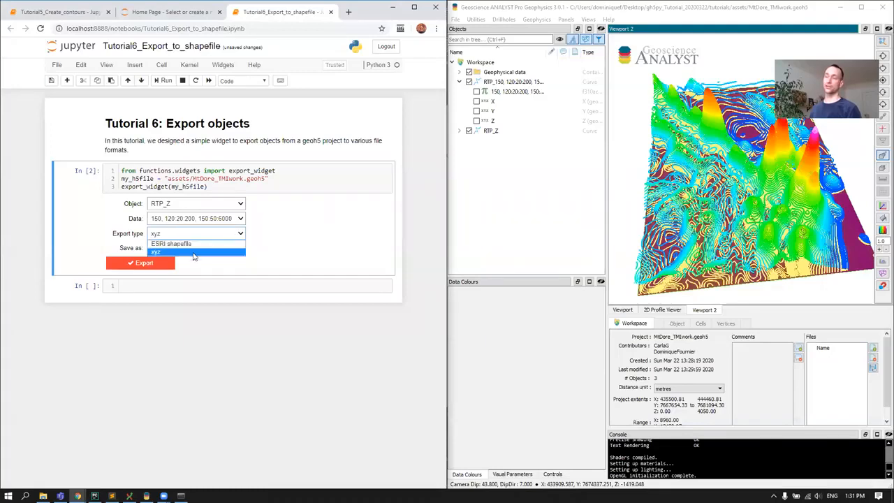
mouse_move(170, 243)
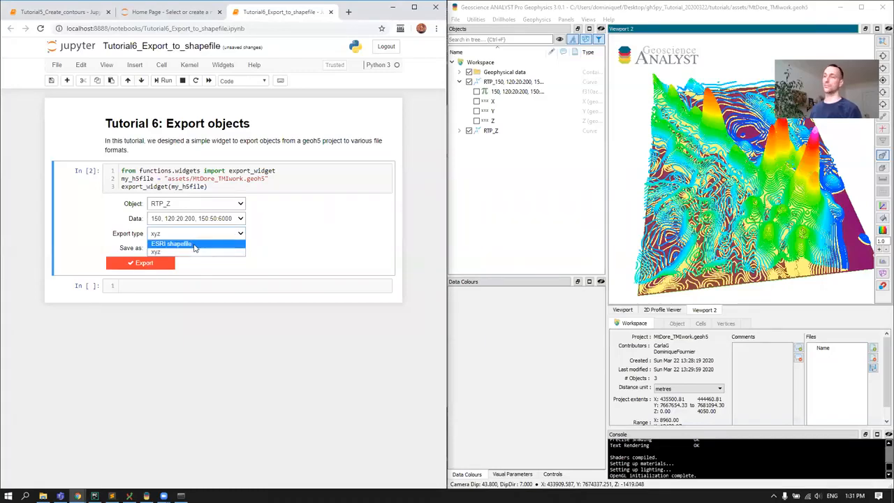
click(171, 243)
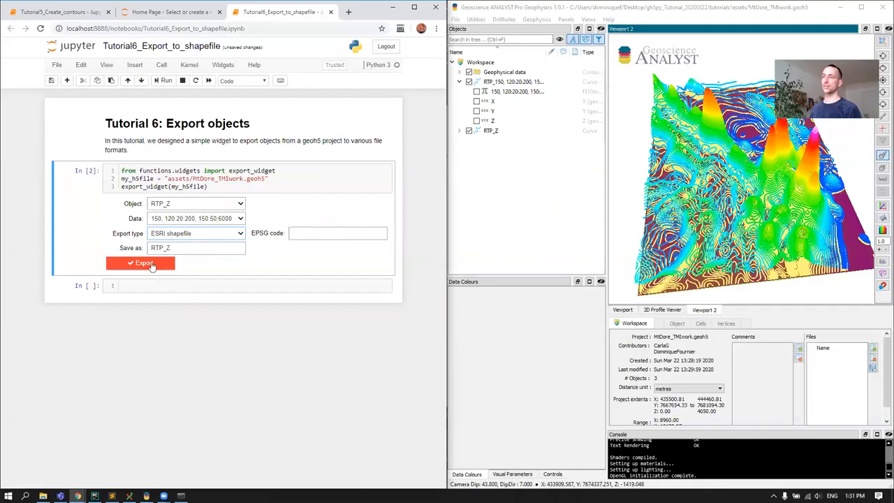
click(140, 263)
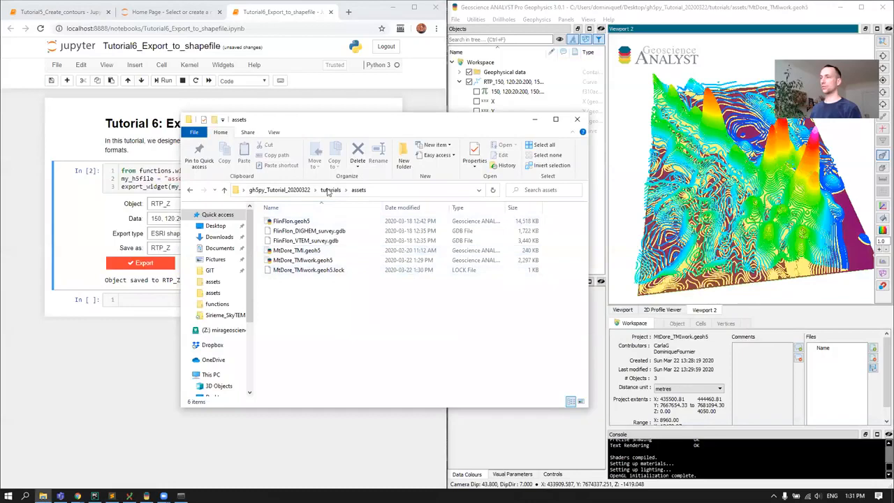
Select RTP_Z.shp in the tutorials folder and drag it into Geoscience ANALYST.
click(330, 190)
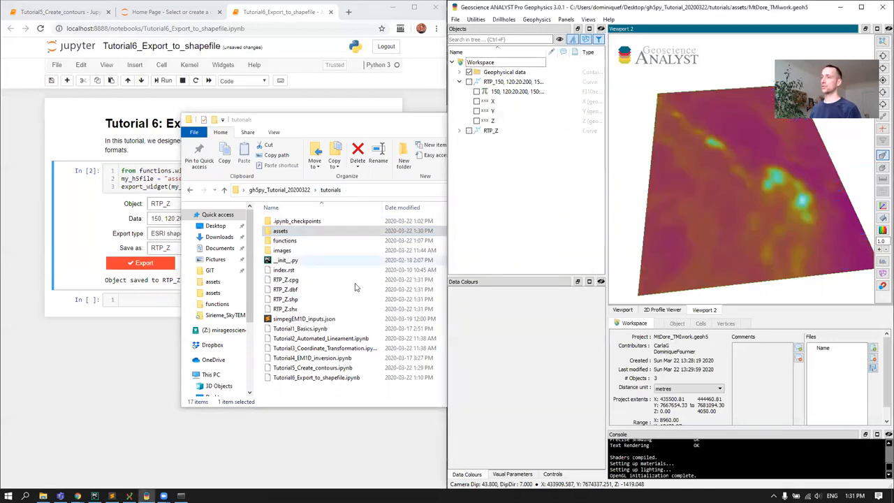
click(285, 299)
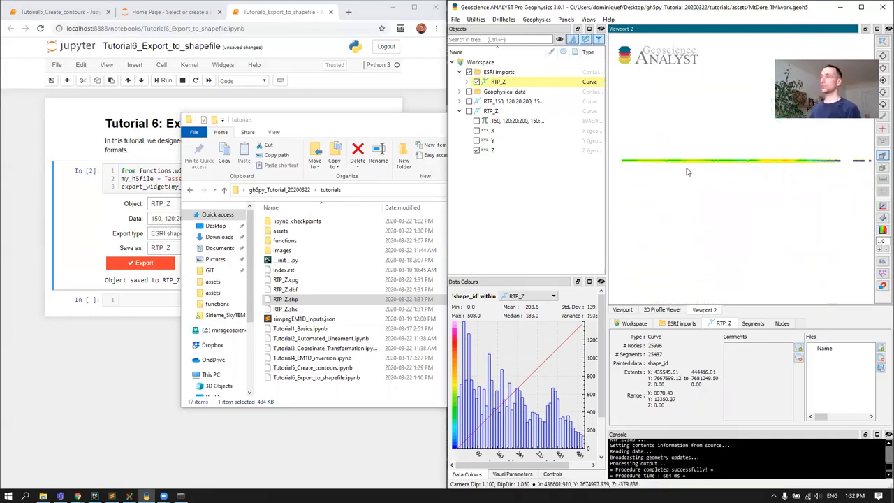
mouse_move(696, 173)
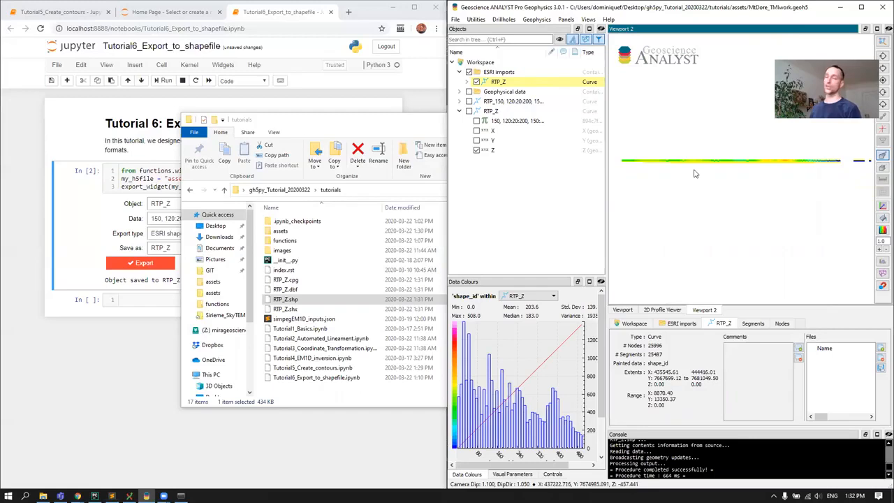